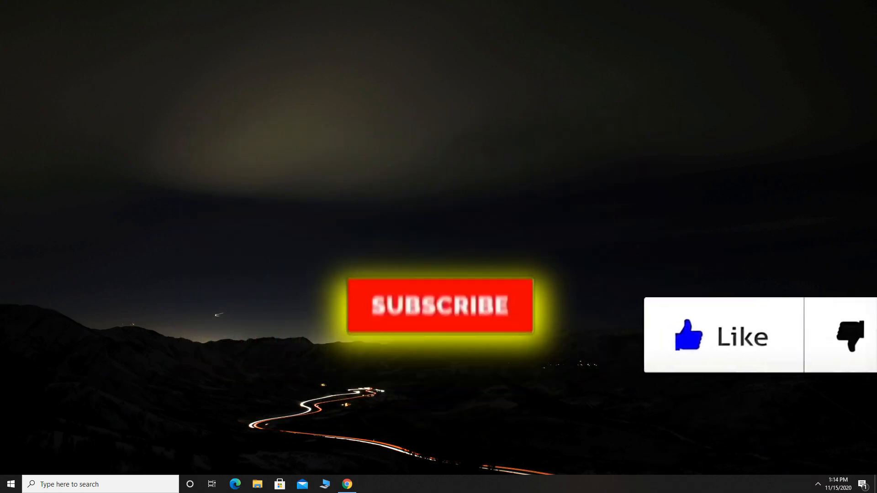
Open Chrome from the taskbar to reach the MSI Afterburner download page
click(441, 306)
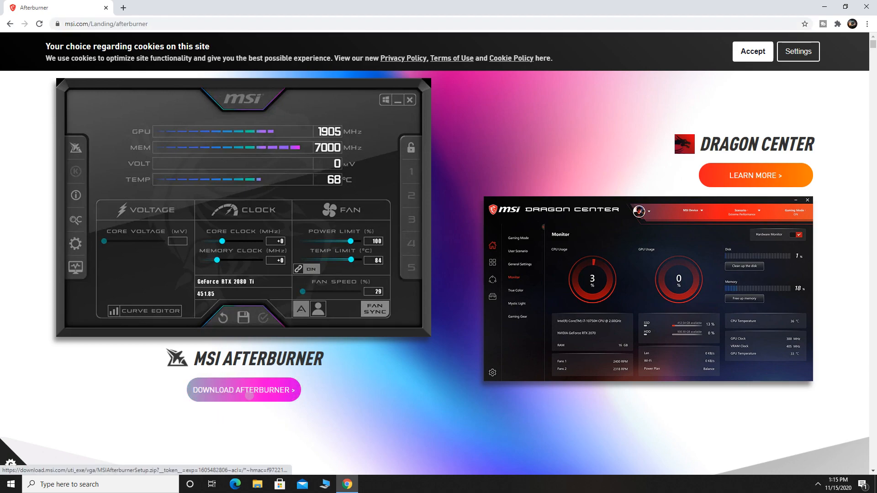
Download the MSIAfterburnerSetup archive from msi.com to the desktop
click(242, 389)
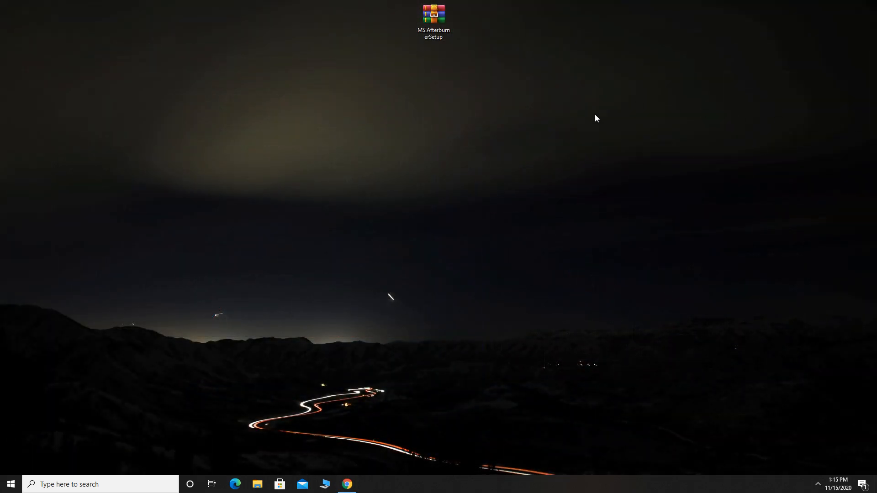
Extract the archive, place the 4.6.2 folder beside it, and open the folder
right_click(433, 23)
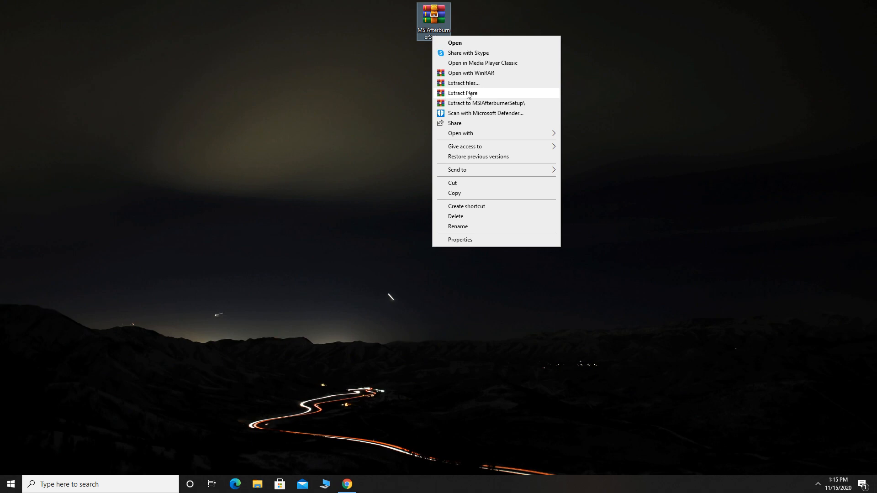
click(462, 93)
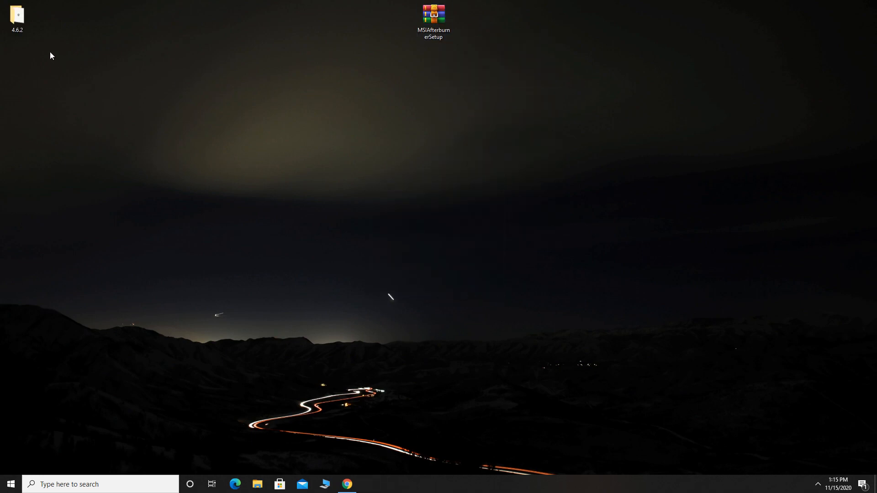
drag(17, 16, 399, 18)
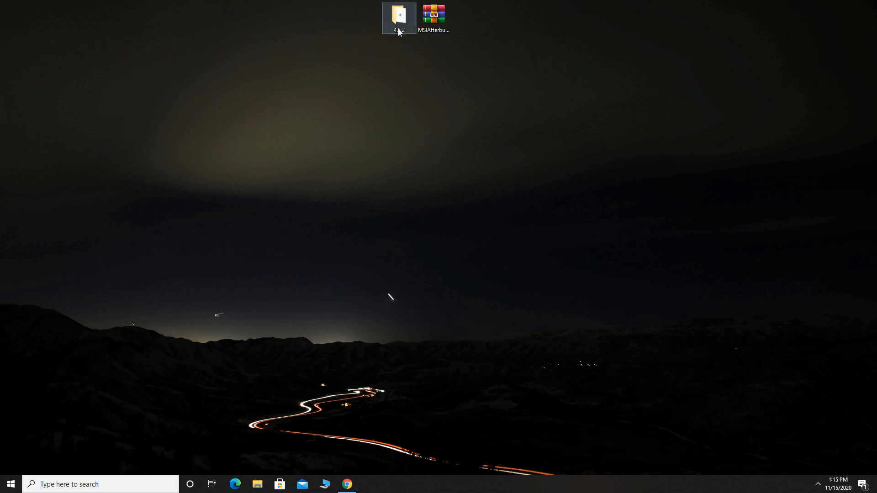
double_click(399, 17)
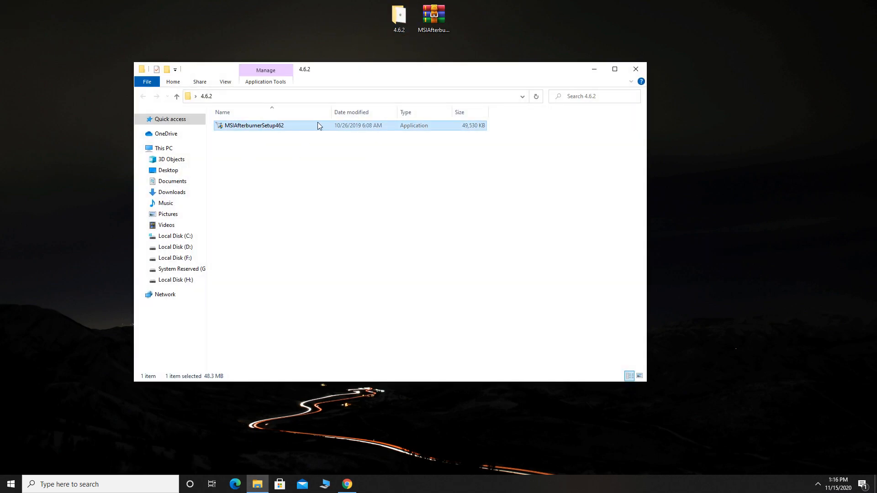
Run MSIAfterburnerSetup462 in English, including RivaTuner Statistics Server, through to completion
double_click(253, 125)
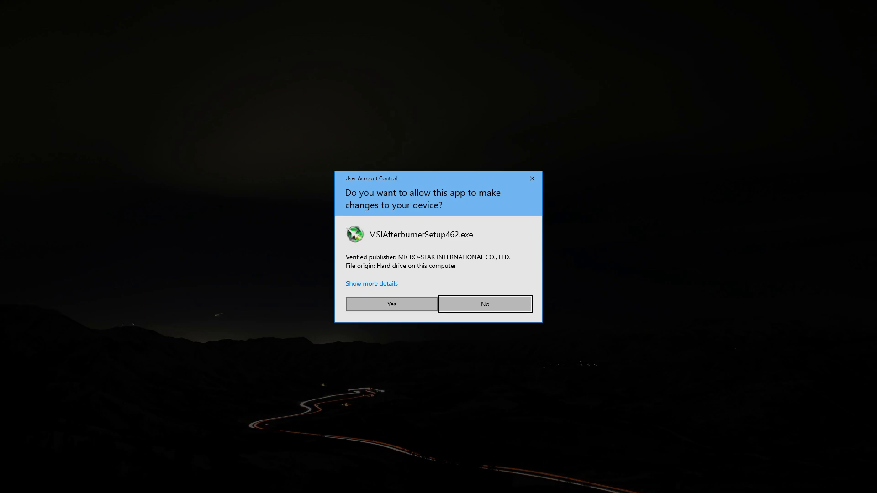
click(391, 303)
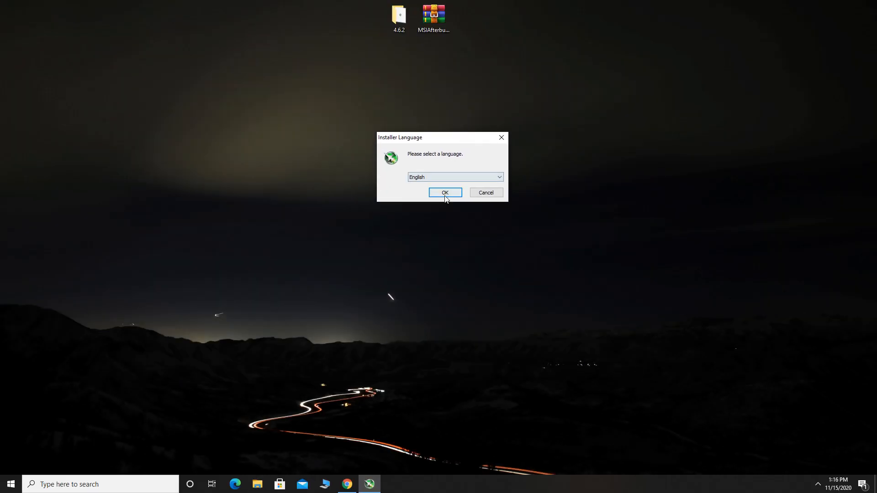
click(445, 193)
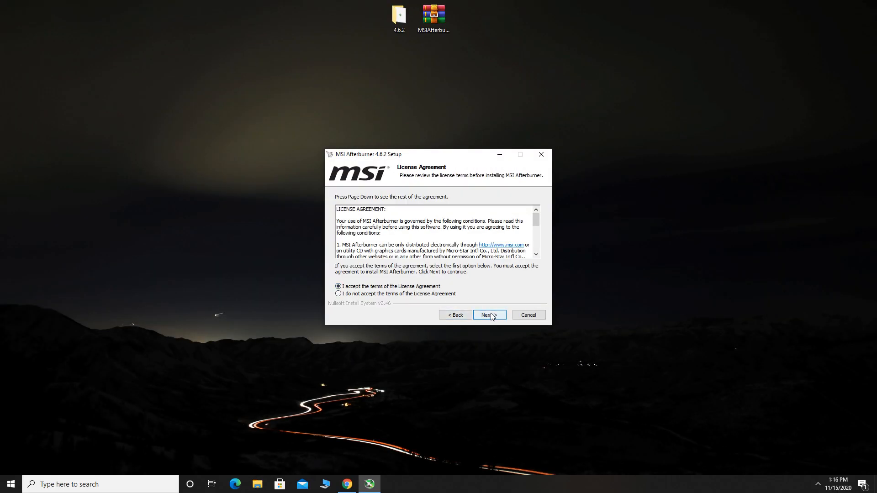
click(488, 314)
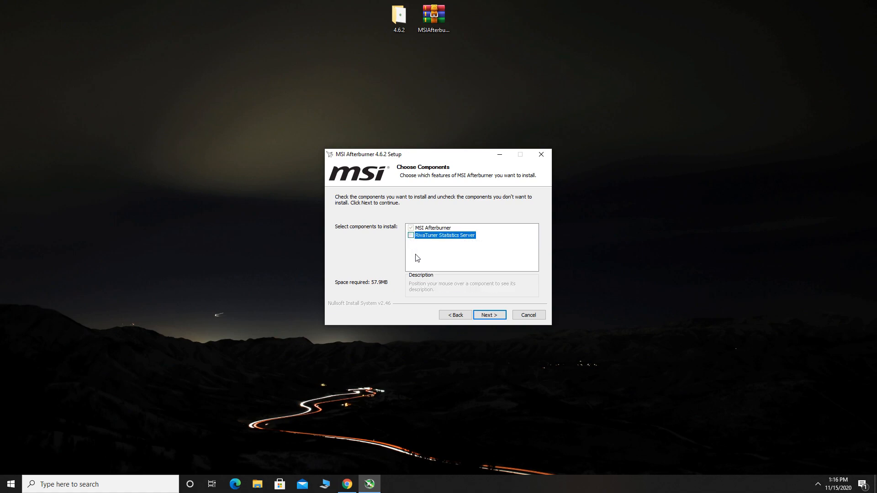
click(410, 235)
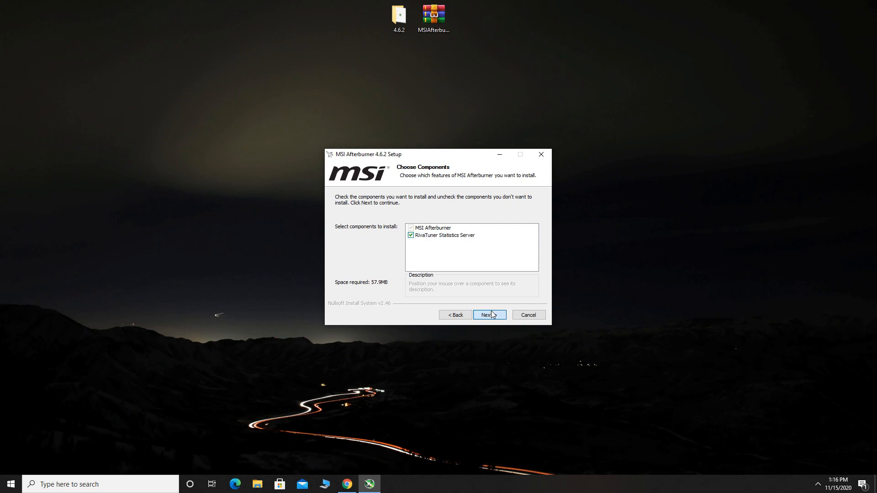
click(488, 315)
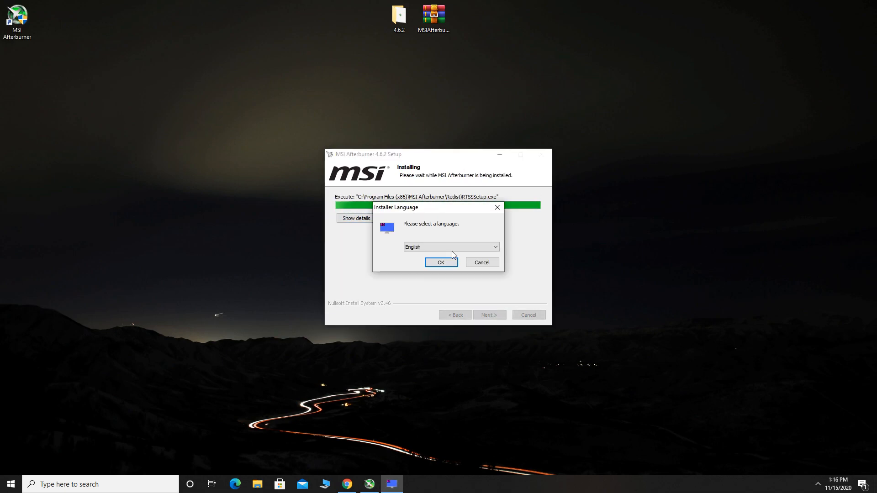
click(440, 262)
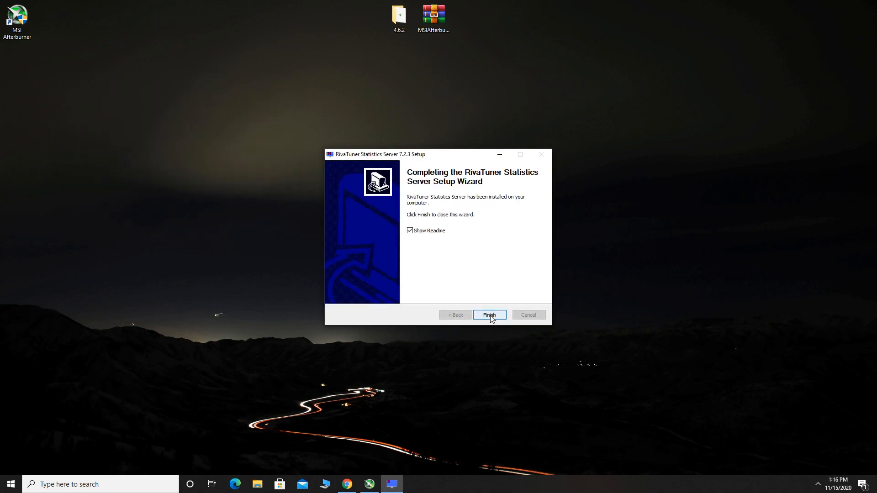
click(489, 315)
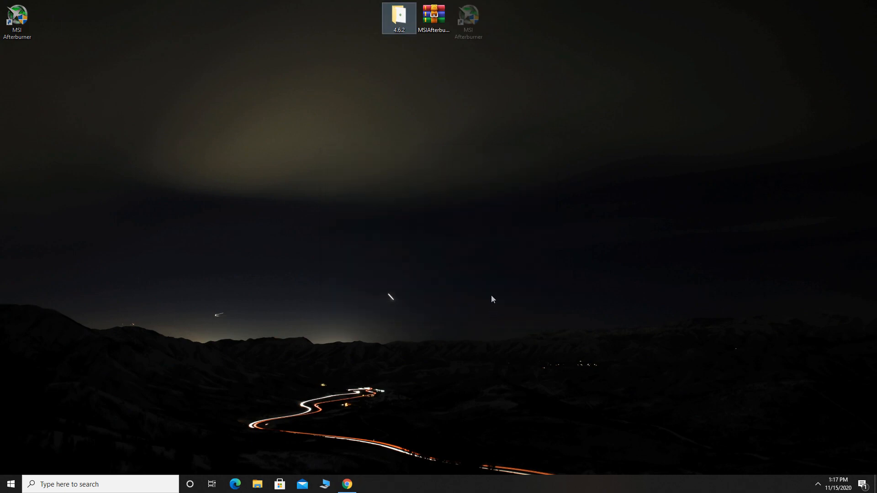
Launch MSI Afterburner from its desktop shortcut and open its Settings window
click(468, 18)
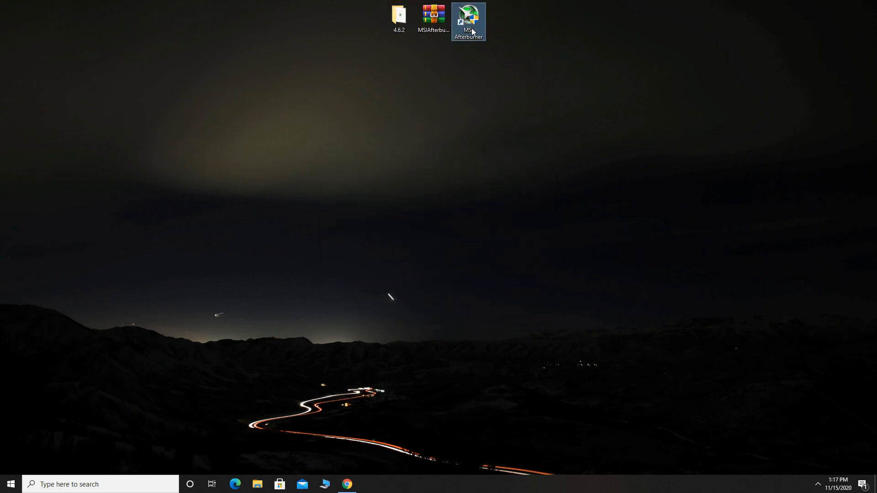
double_click(468, 18)
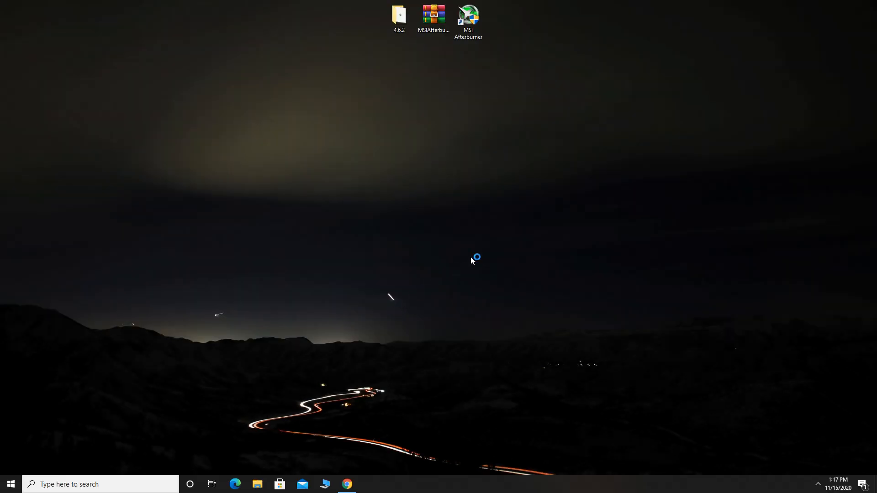
double_click(469, 16)
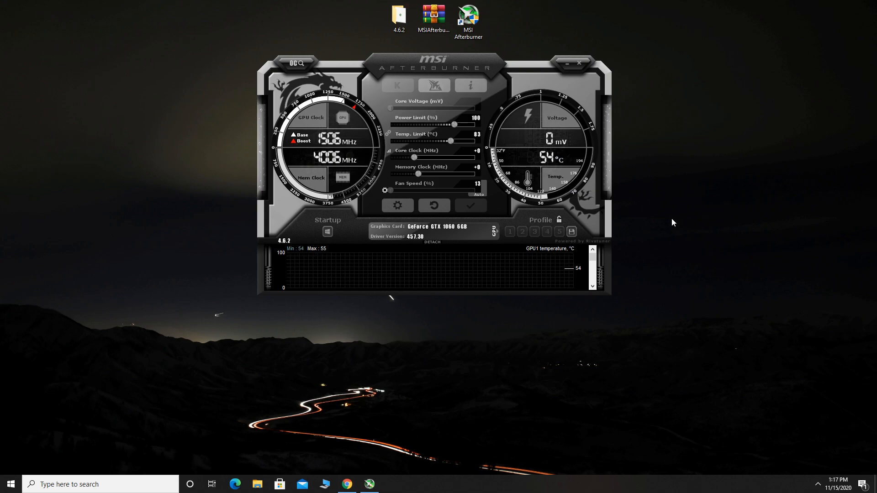
click(397, 205)
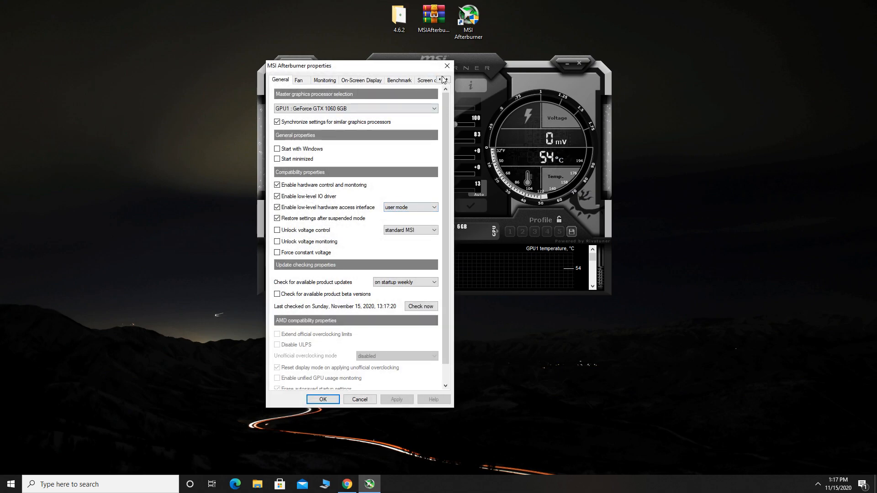
Select 'Default MSI Afterburner v2 skin' under User Interface and apply it
click(445, 80)
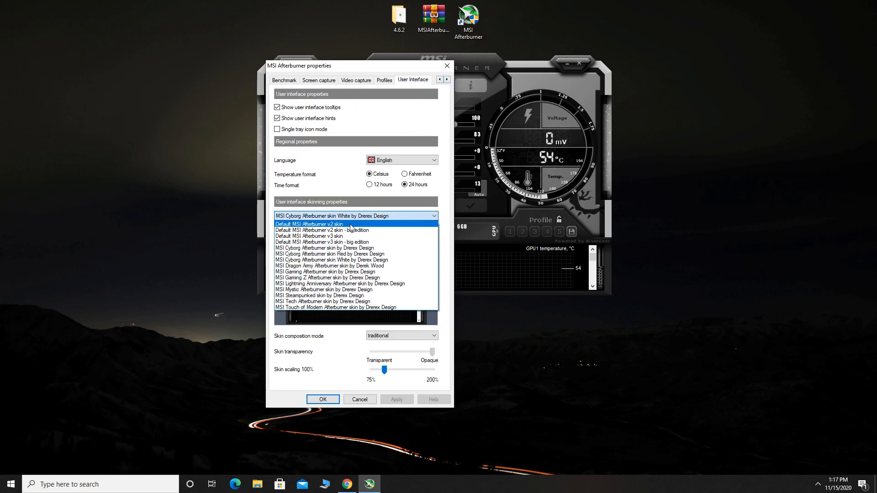
click(310, 224)
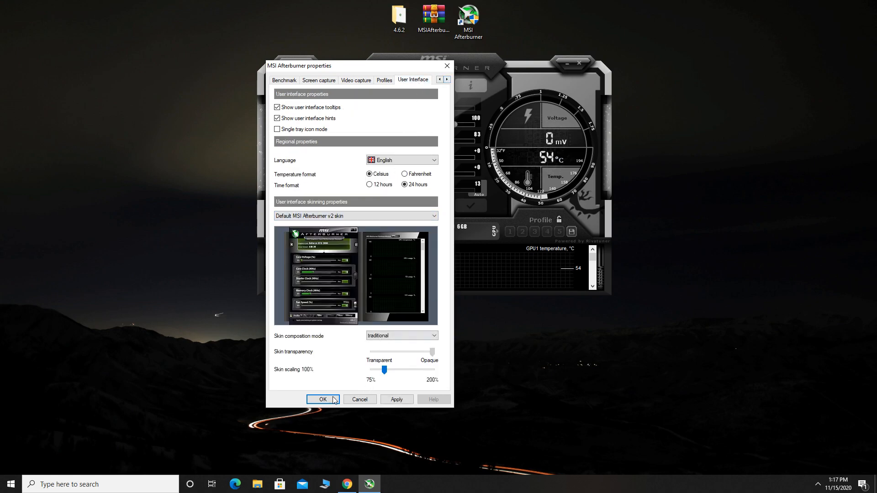
click(322, 399)
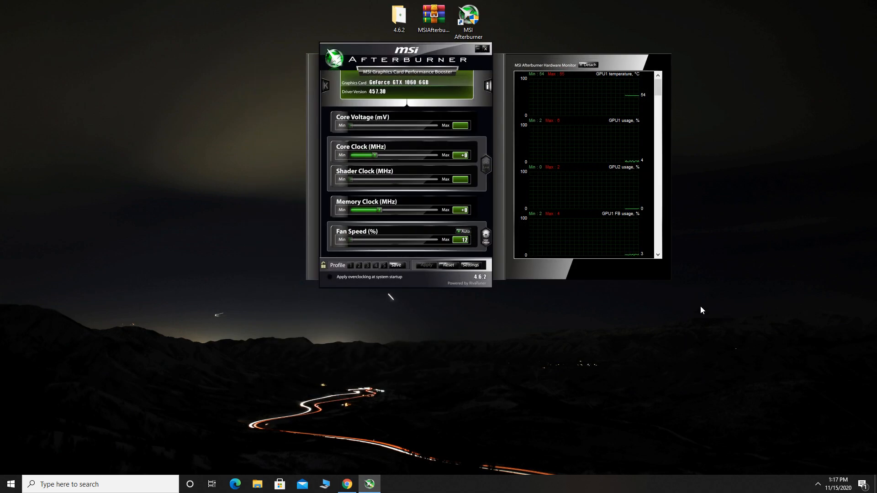
Under Monitoring, enable GPU1 usage in the OSD with group name '1060 6gb'
click(470, 265)
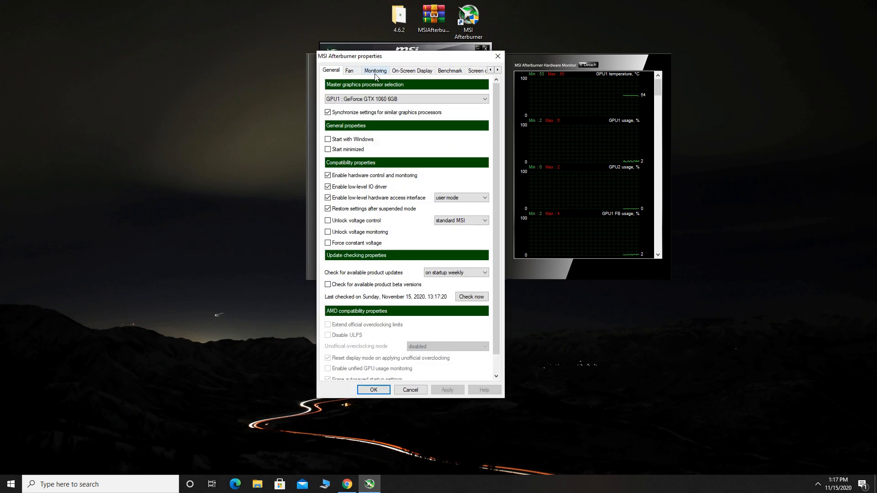
click(375, 70)
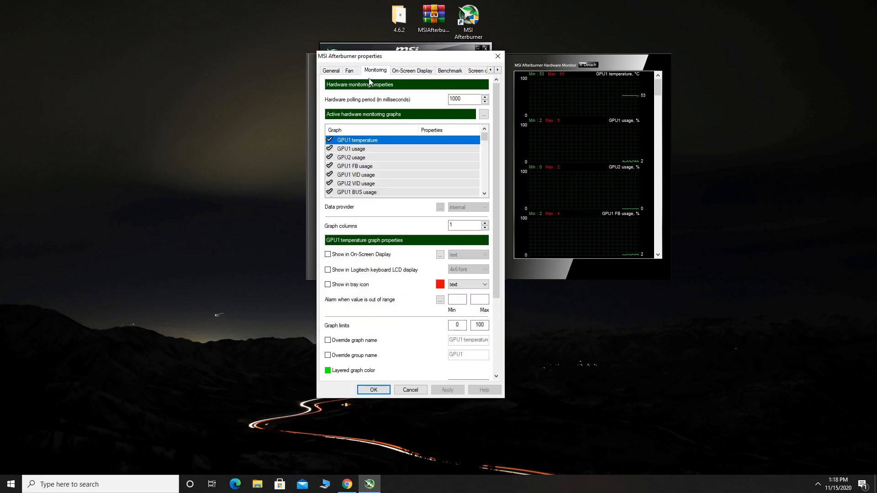
mouse_move(550, 145)
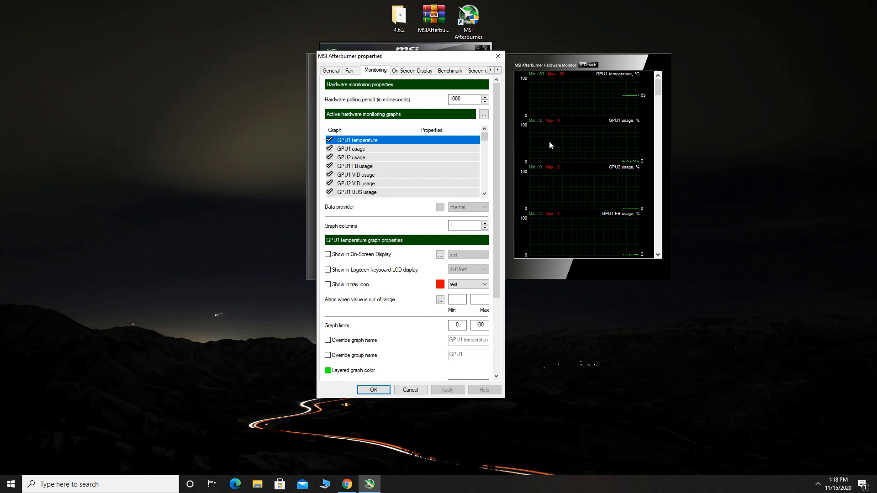
mouse_move(452, 192)
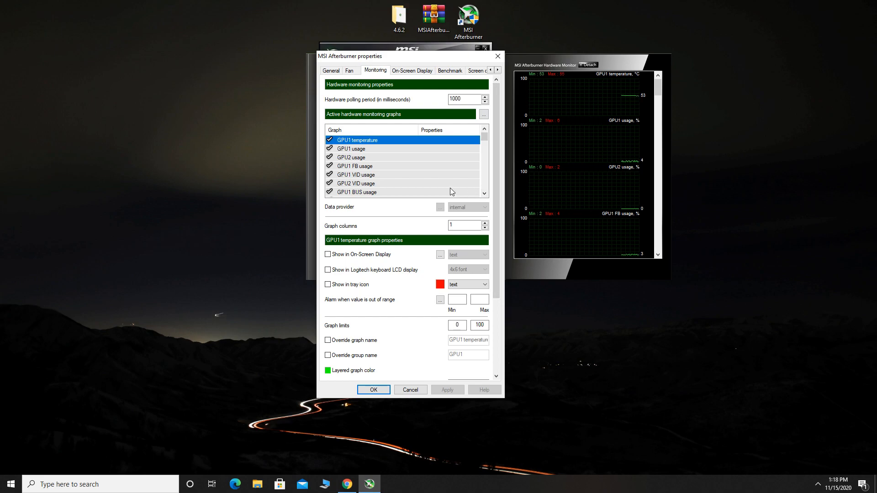
click(351, 149)
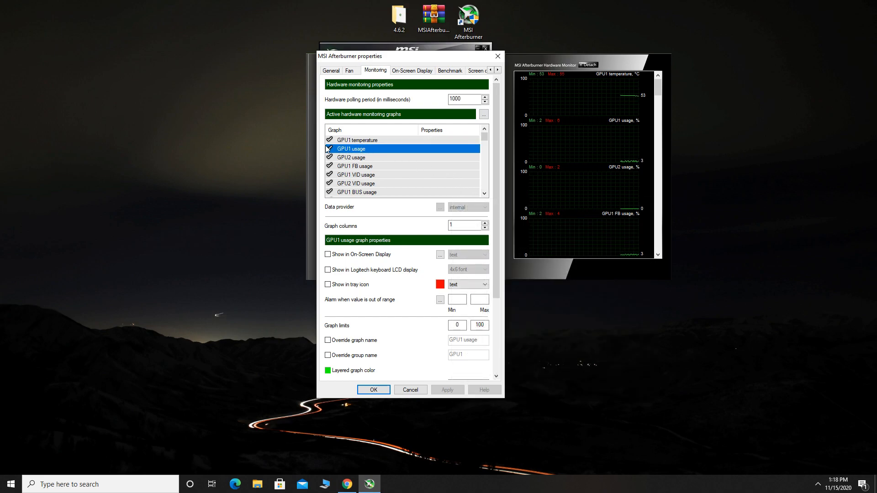
click(329, 148)
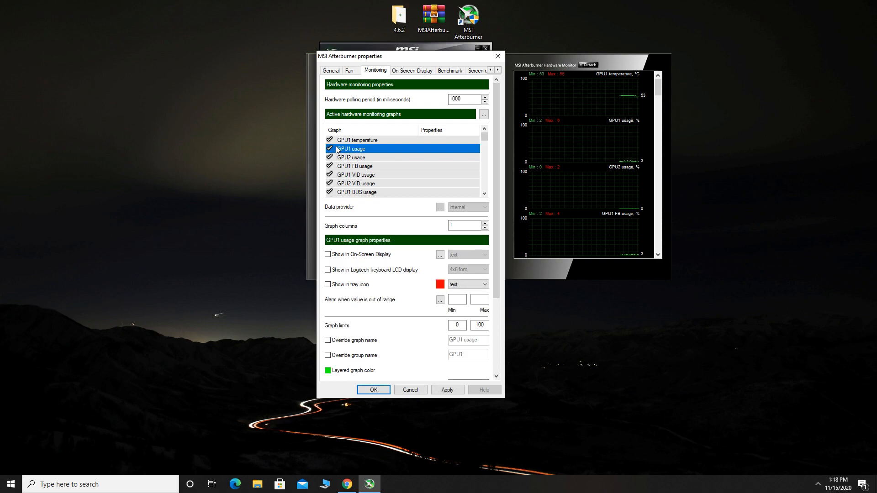
click(328, 254)
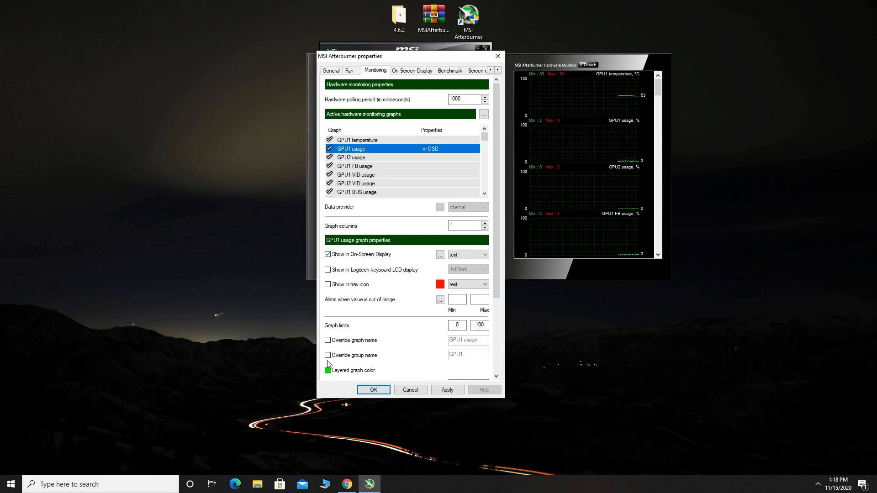
click(328, 356)
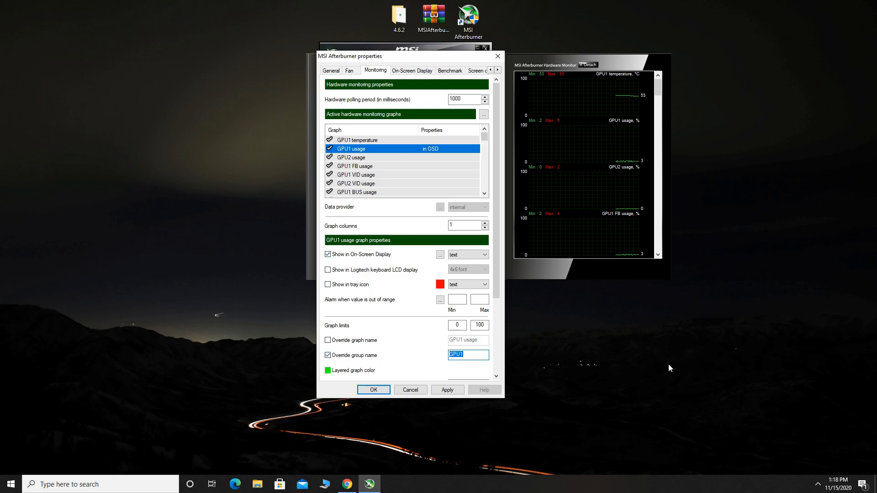
text(1060 6gb)
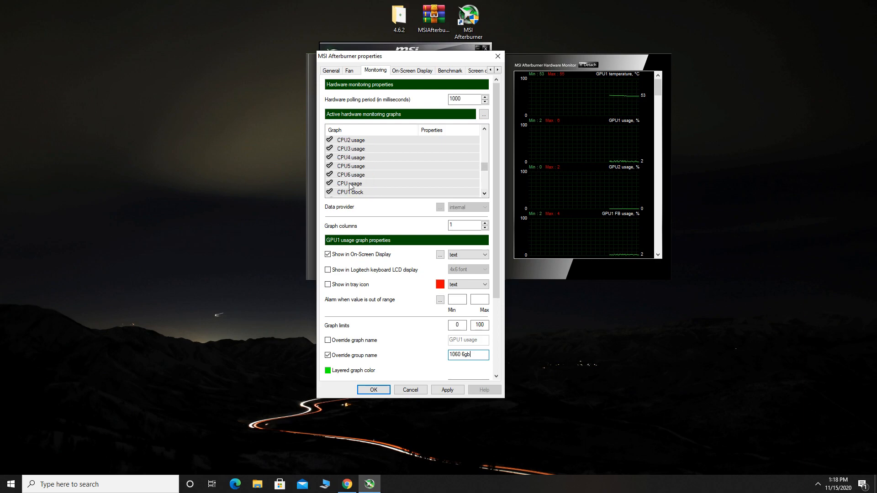
Enable CPU usage in the OSD and override its group name to 'i5 8600k'
click(349, 183)
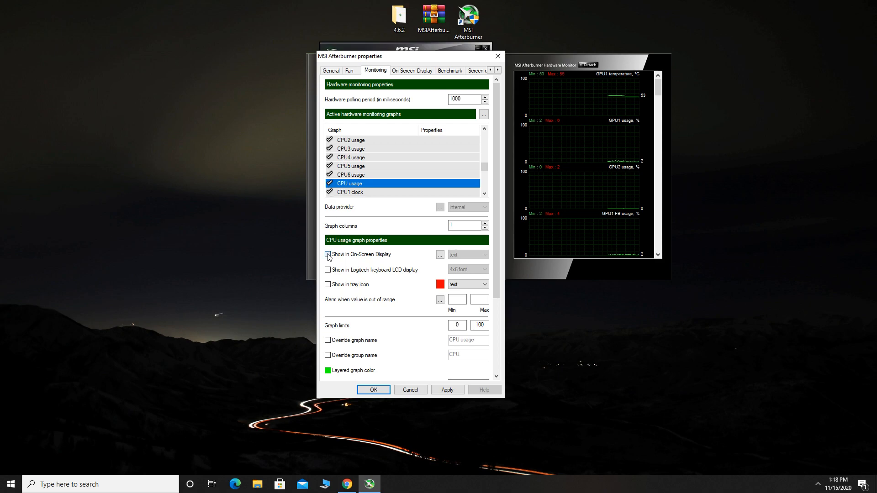
click(328, 255)
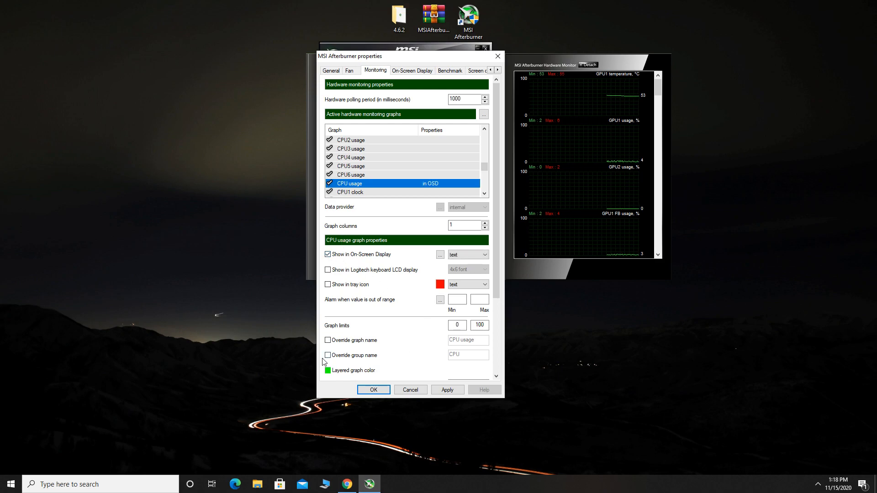
click(328, 356)
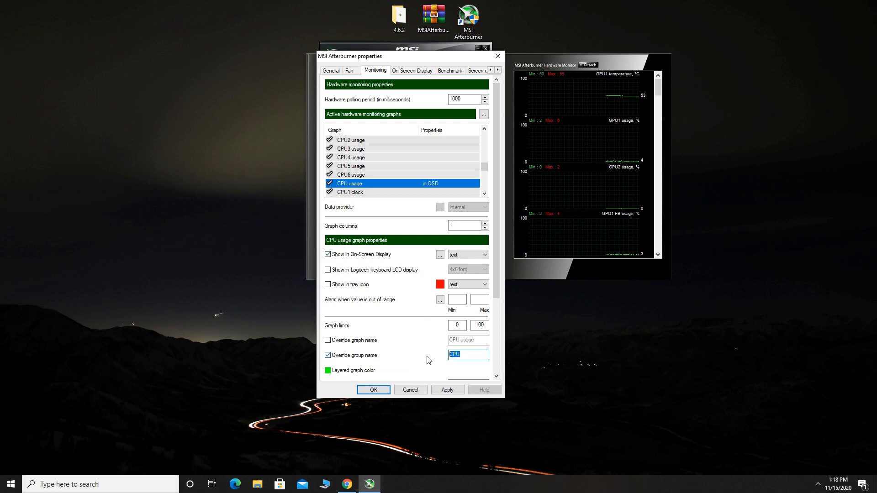
text(i5 8600k)
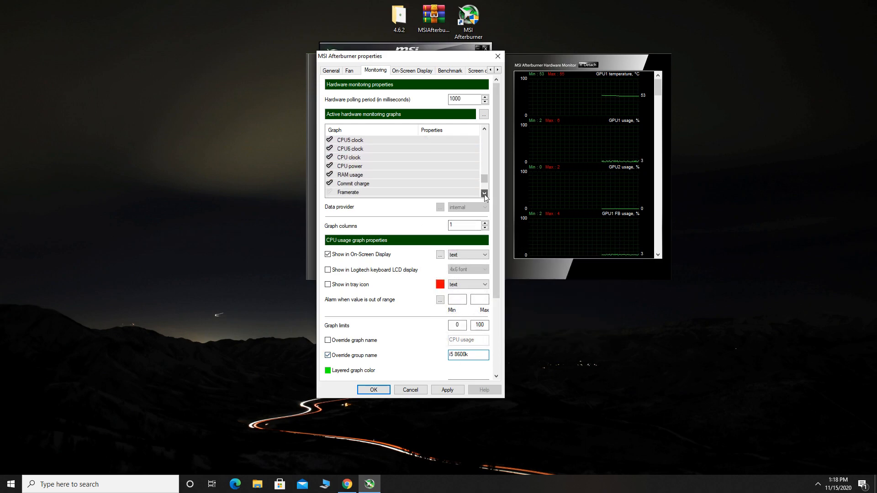
Select RAM usage and tick Show in On-Screen Display
click(349, 174)
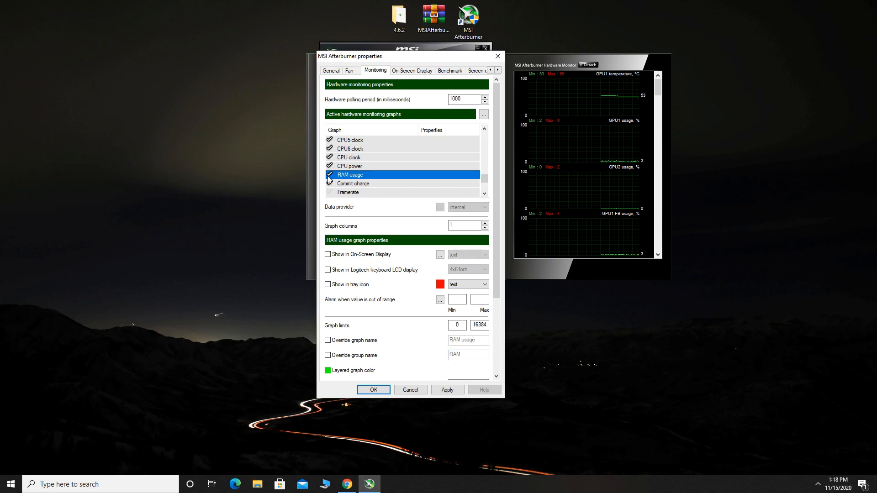
click(329, 184)
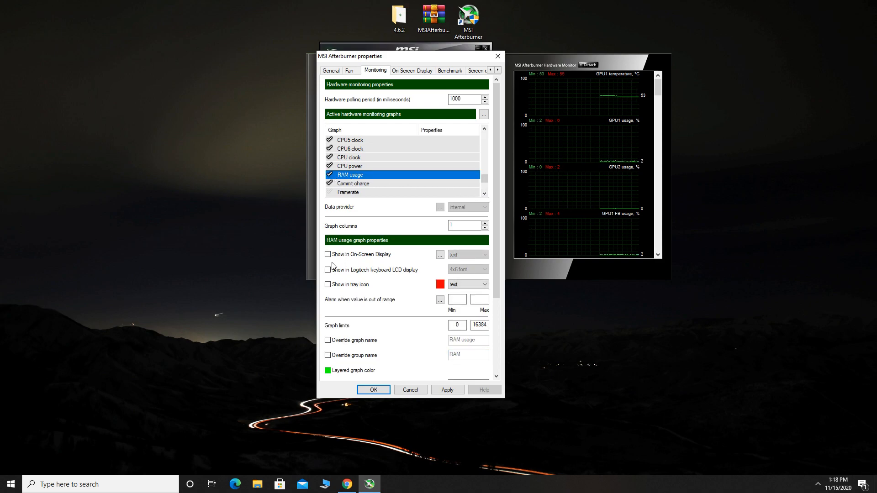
click(328, 254)
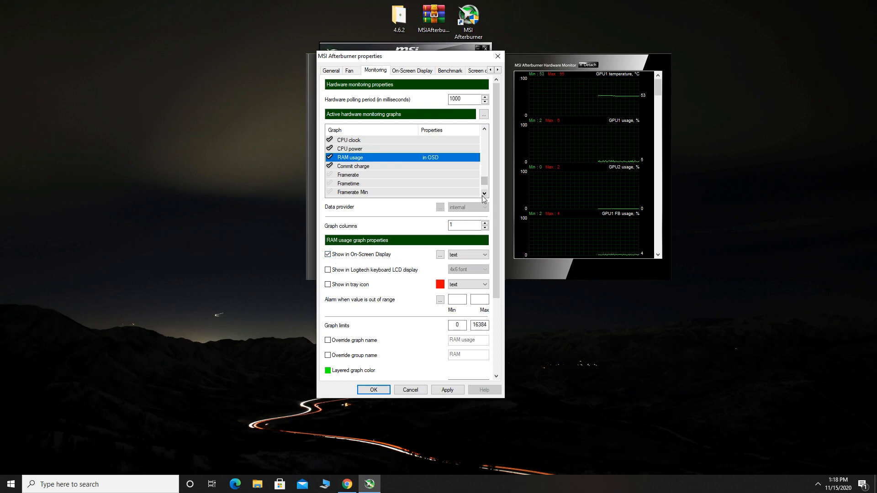
Enable the Framerate graph in the OSD, then go to the On-Screen Display tab
click(348, 174)
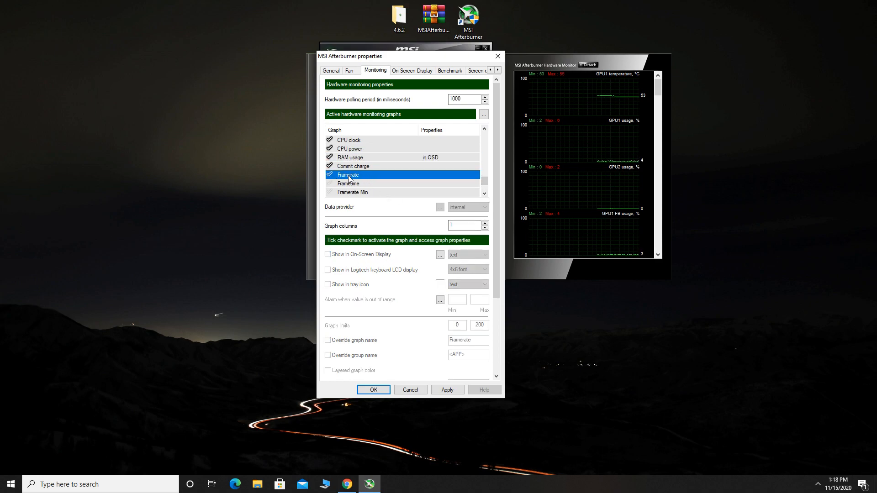
click(329, 174)
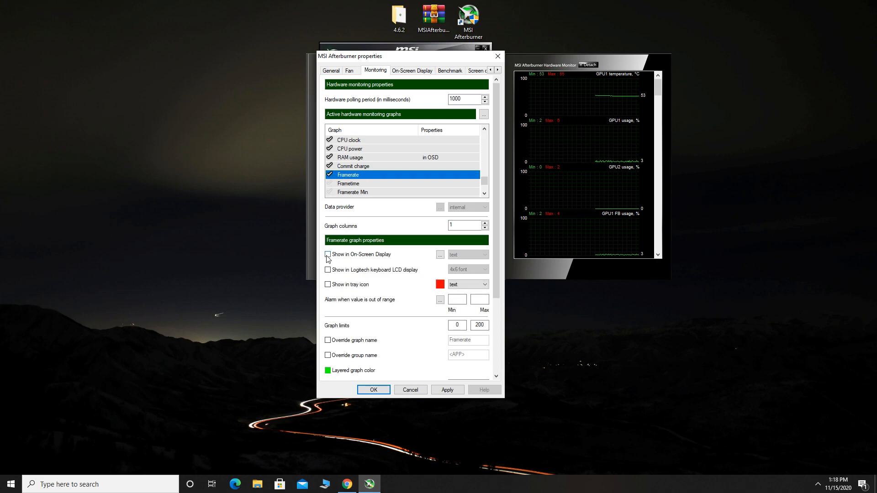
click(328, 254)
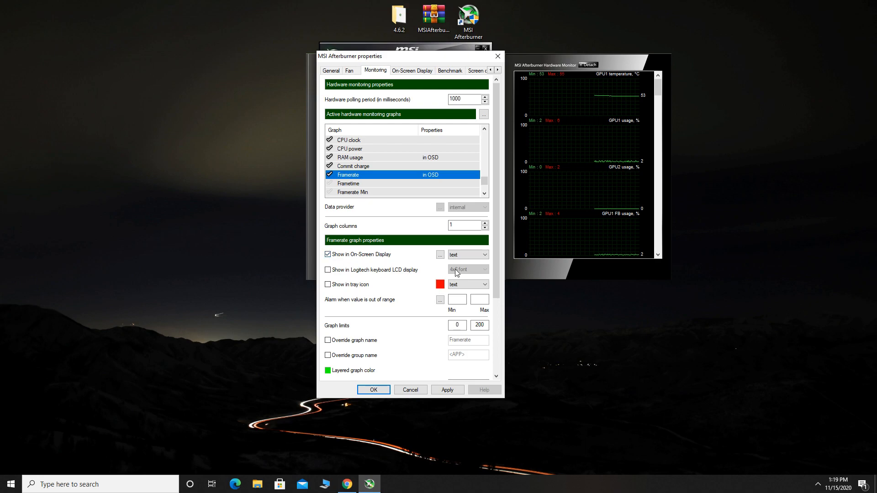
click(484, 193)
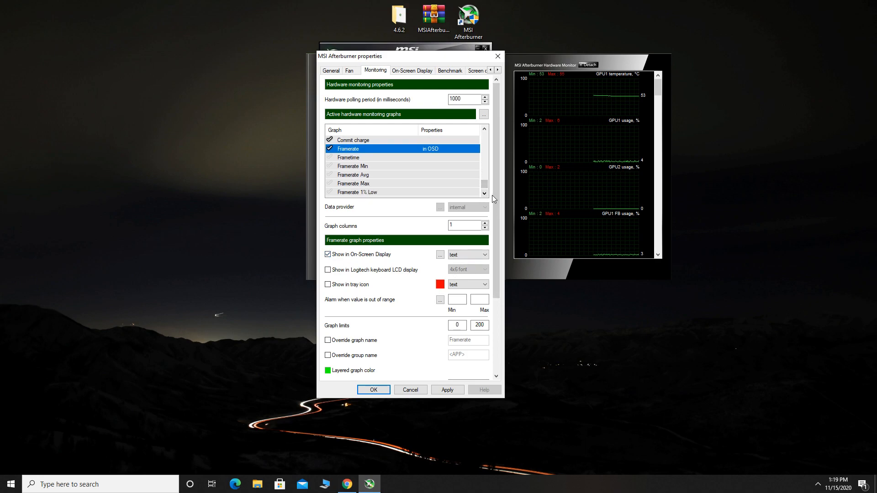
click(412, 70)
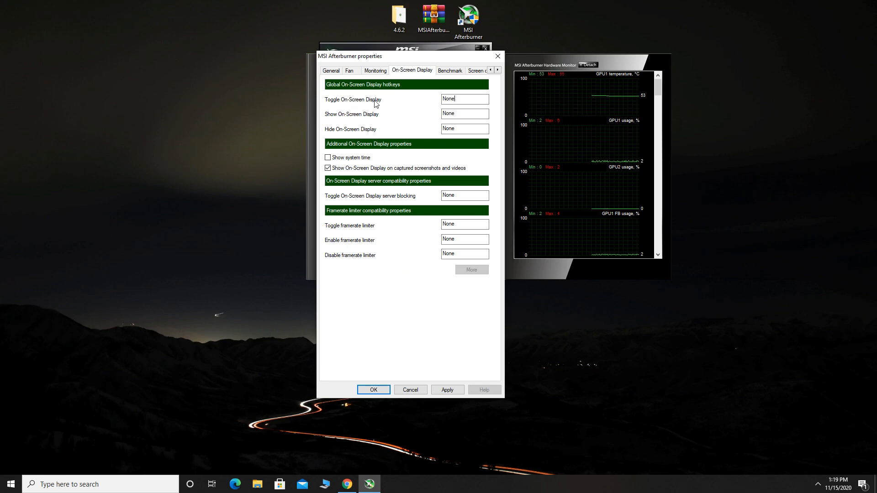
mouse_move(463, 120)
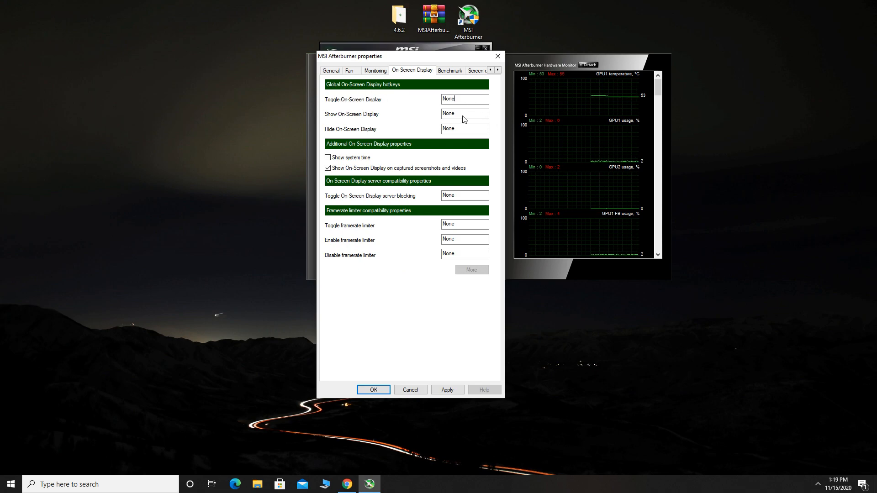
Assign Num 9 as the on-screen display toggle hotkey and save the properties with OK
text(Num 9)
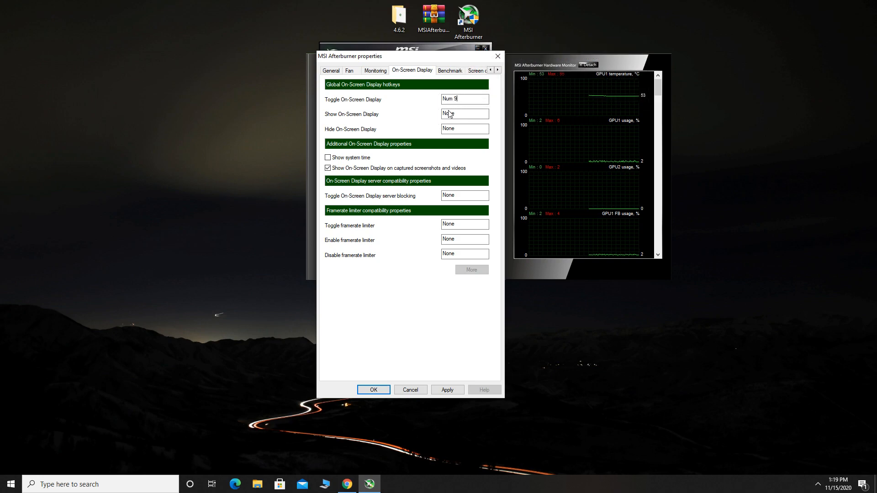
click(330, 70)
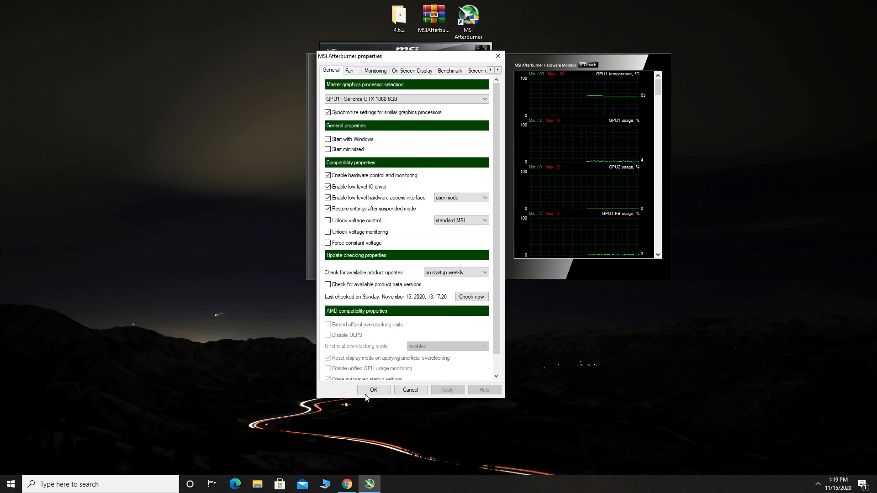
click(374, 390)
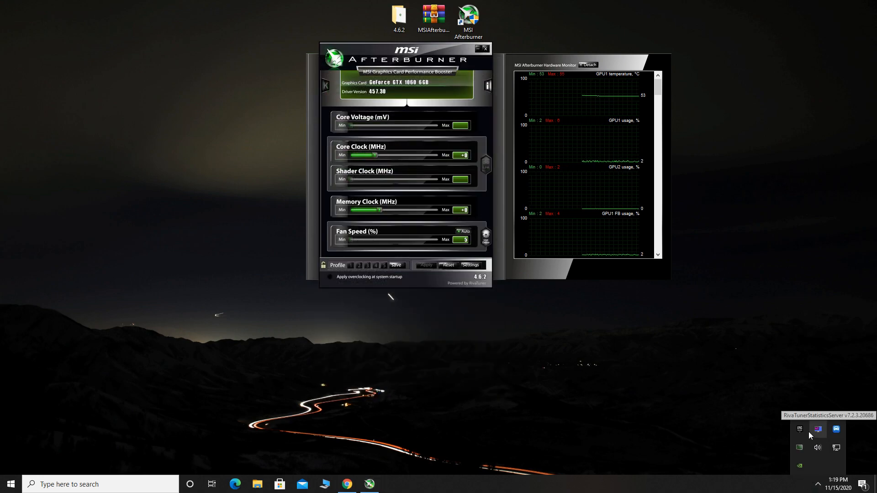
Open RivaTuner from the tray, keep Raster 3D rendering, and open the OSD palette colour picker
click(817, 429)
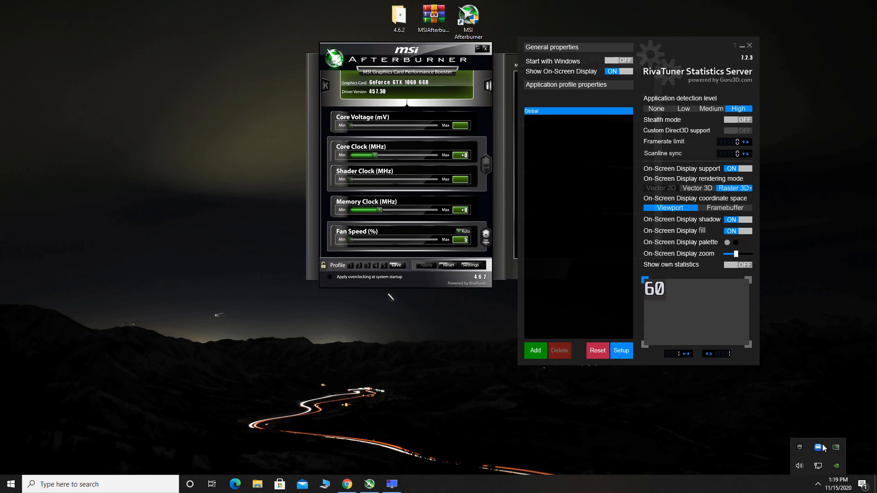
mouse_move(700, 186)
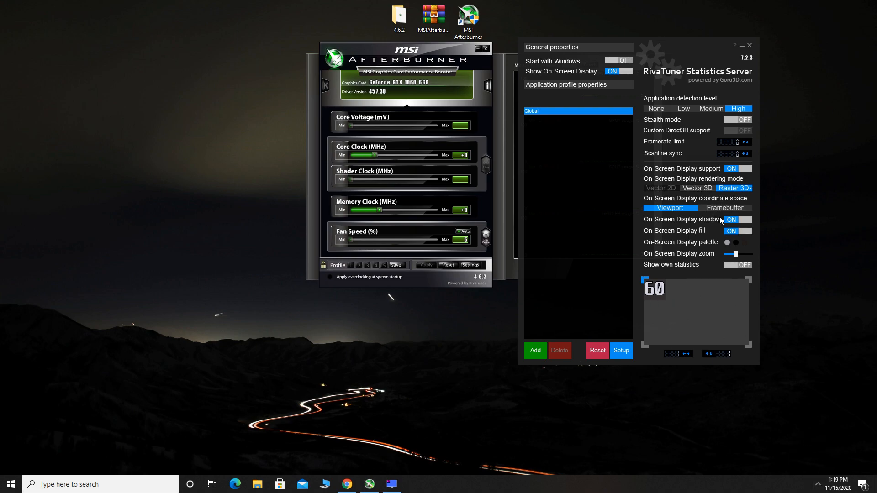
click(697, 188)
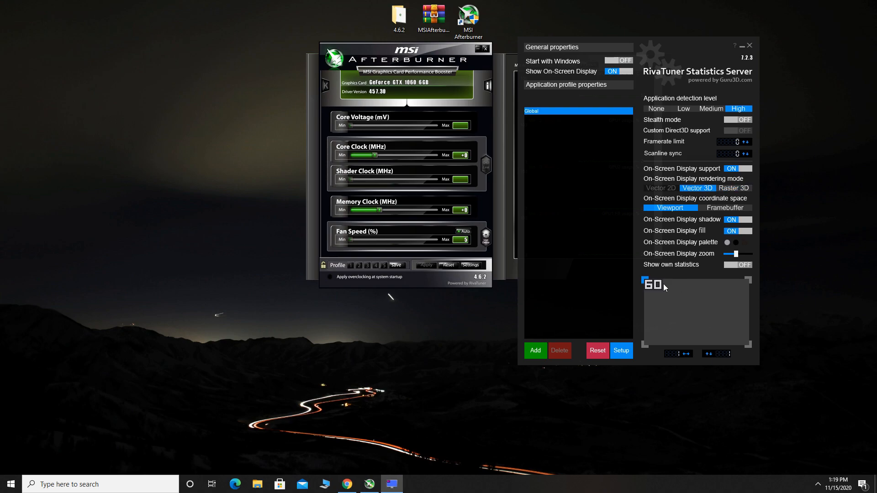
click(734, 188)
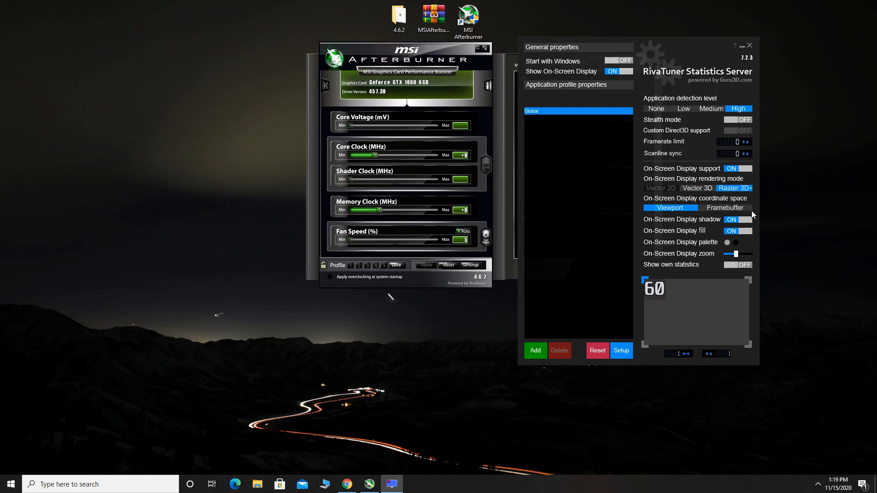
click(727, 242)
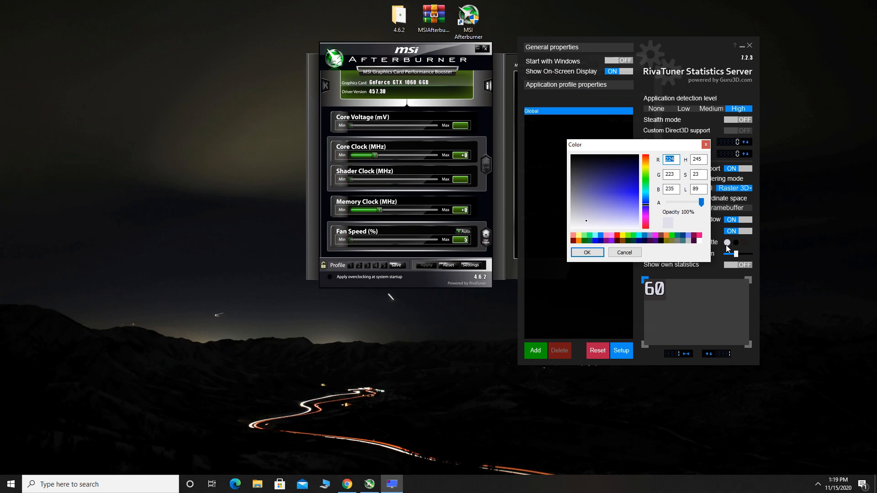
Pick yellow for the OSD text, drag its zoom slider to maximum, and minimize Afterburner
click(648, 161)
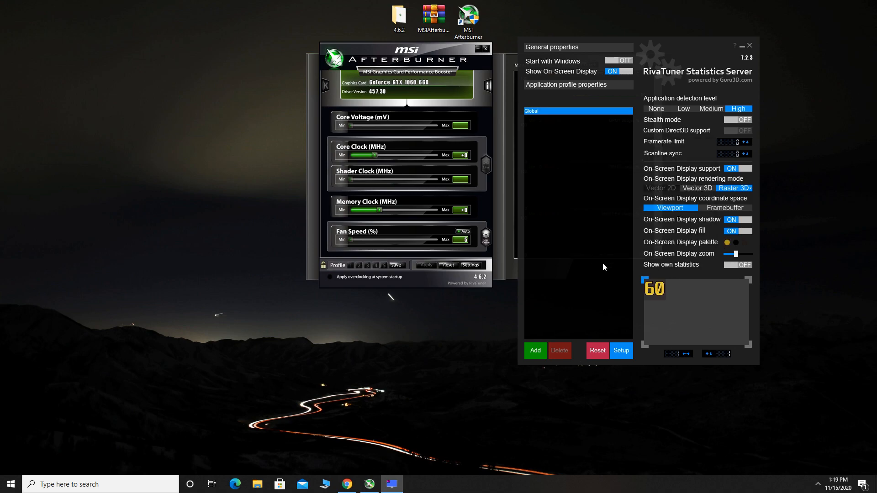
drag(727, 254, 743, 254)
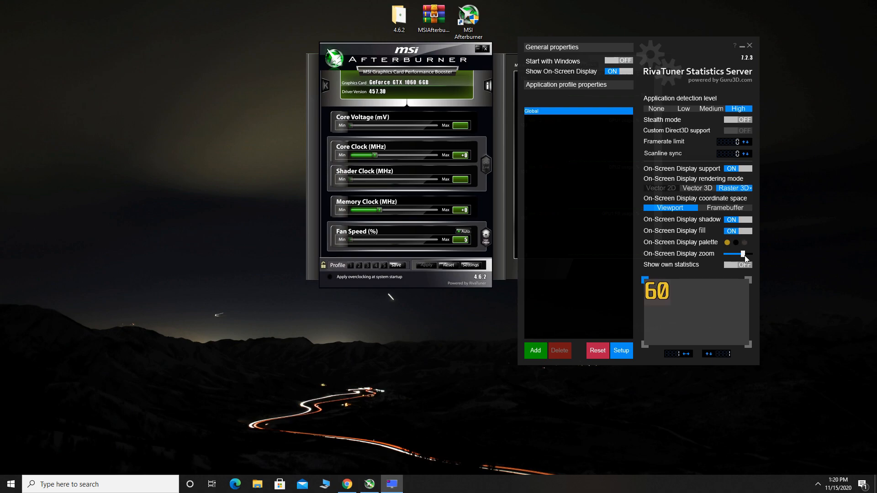
drag(741, 254, 749, 254)
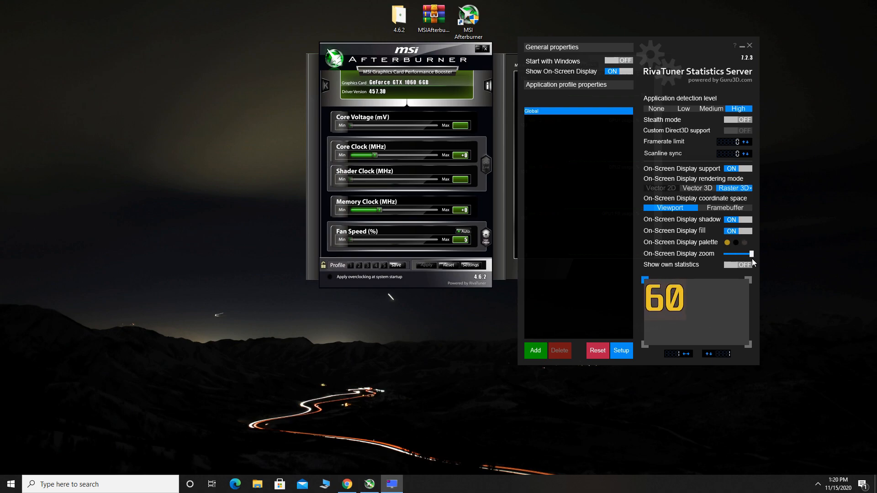
drag(749, 254, 737, 254)
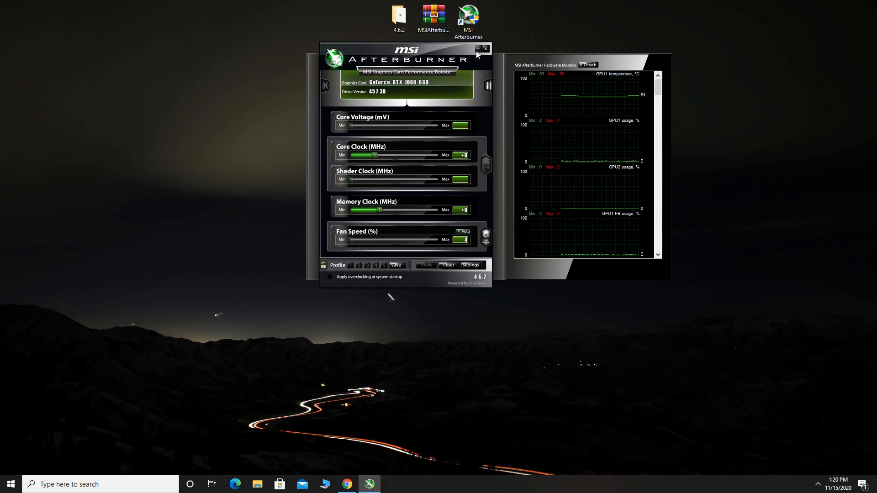
click(485, 49)
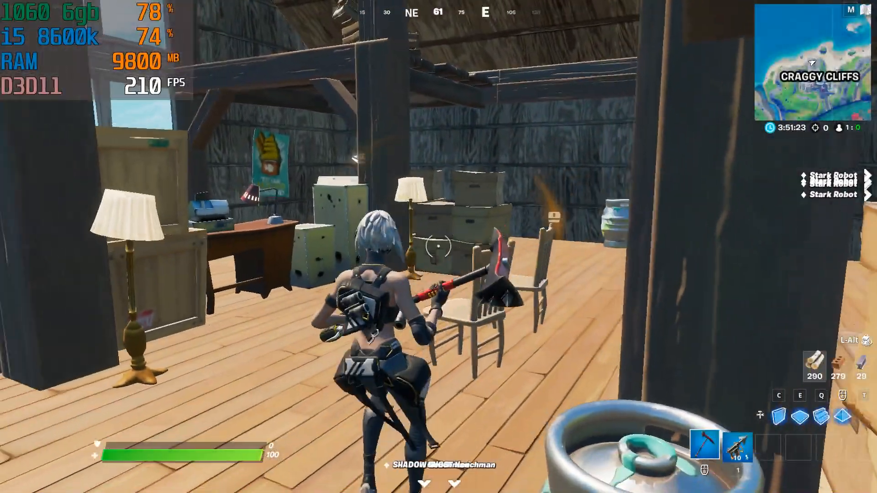
mouse_move(439, 247)
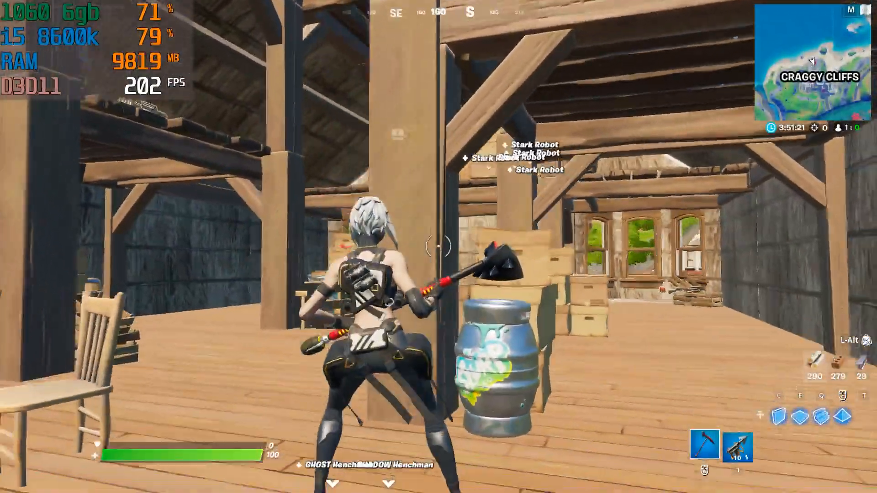